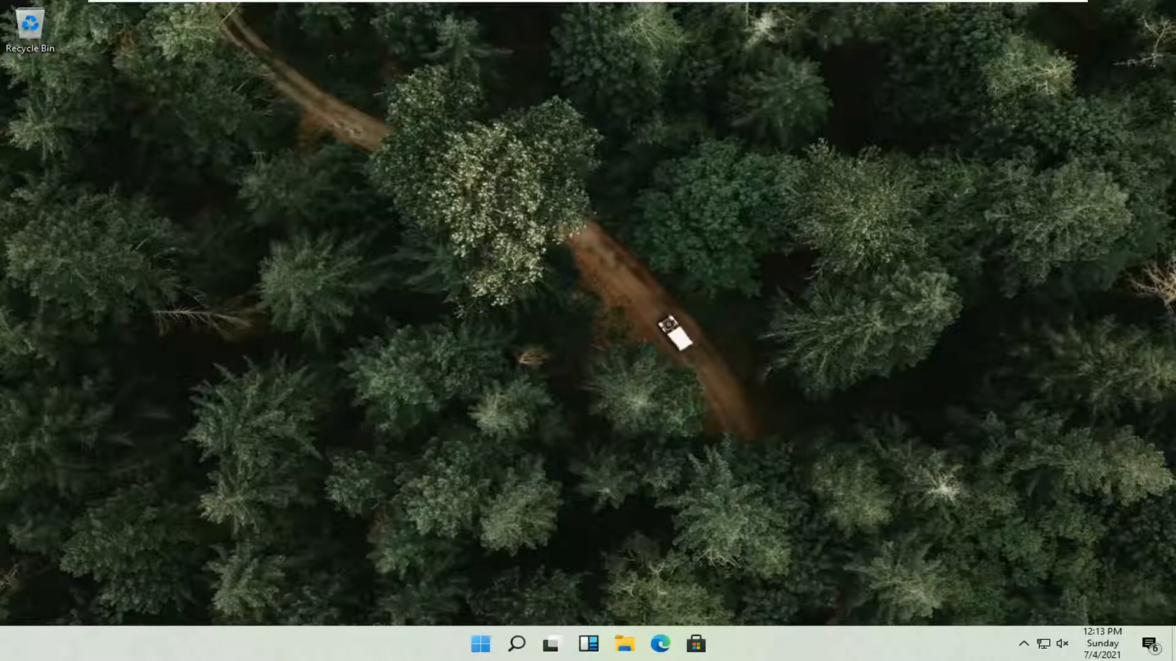
mouse_move(524, 579)
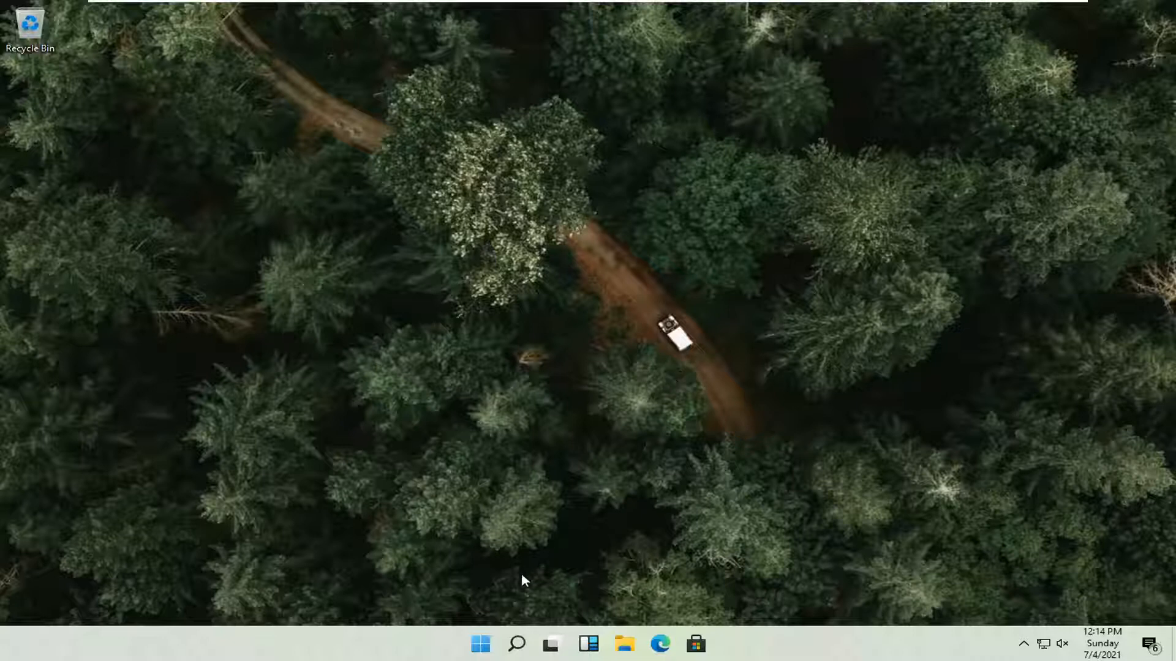
mouse_move(478, 644)
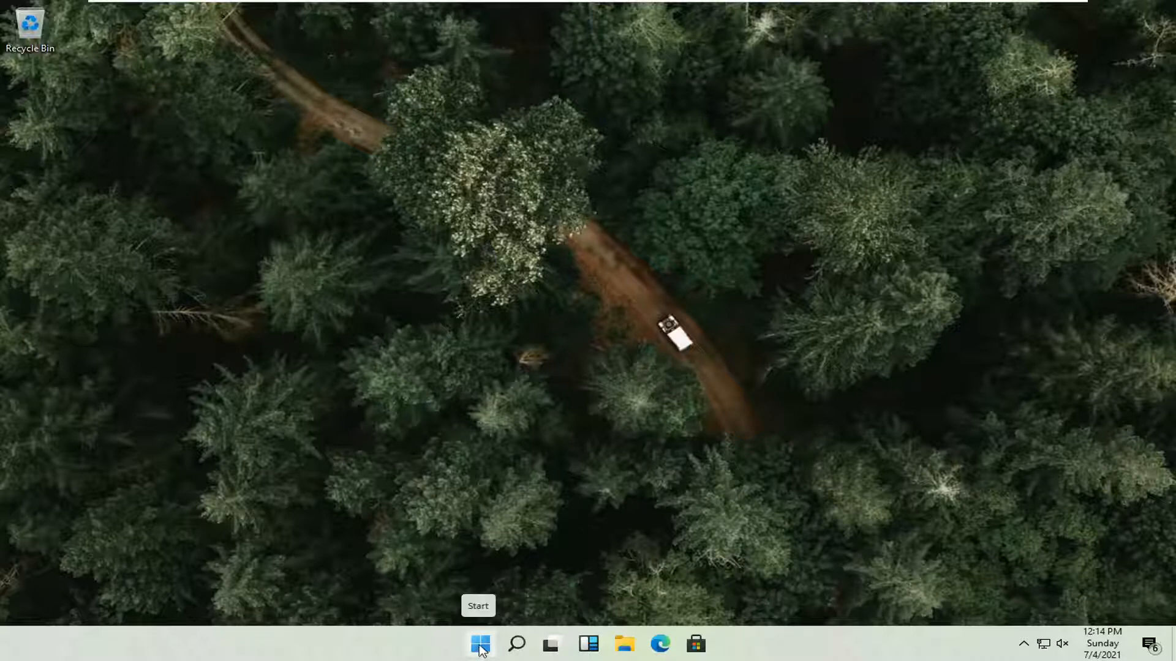
Open Device Manager from the Start button's right-click quick-link menu
right_click(479, 644)
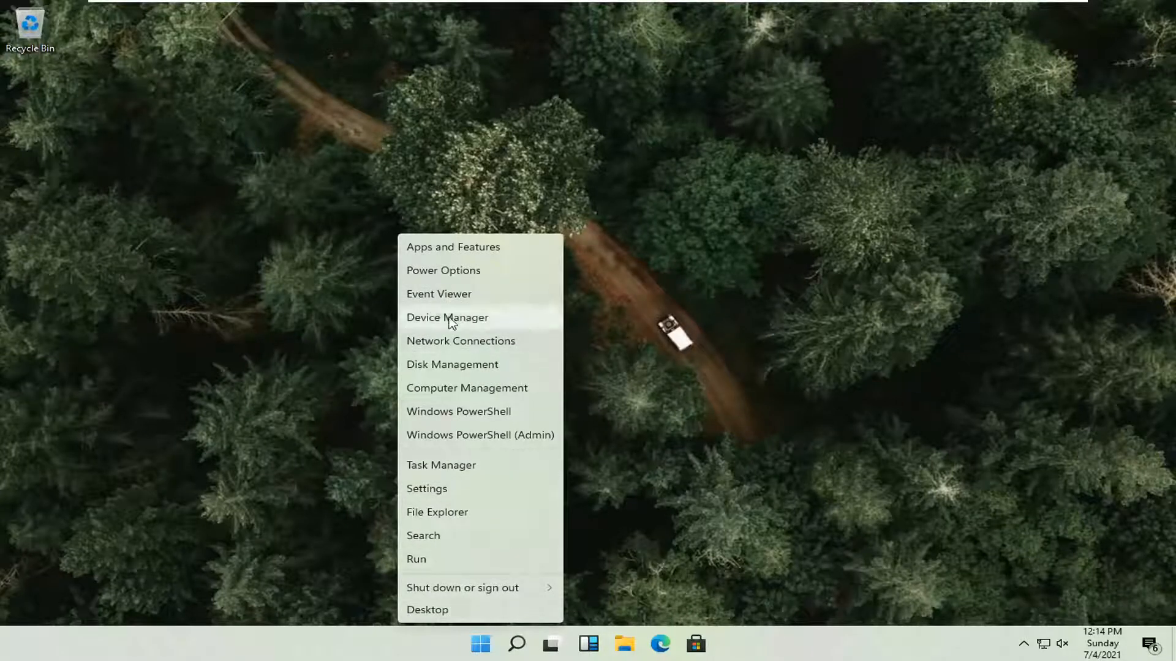
click(447, 317)
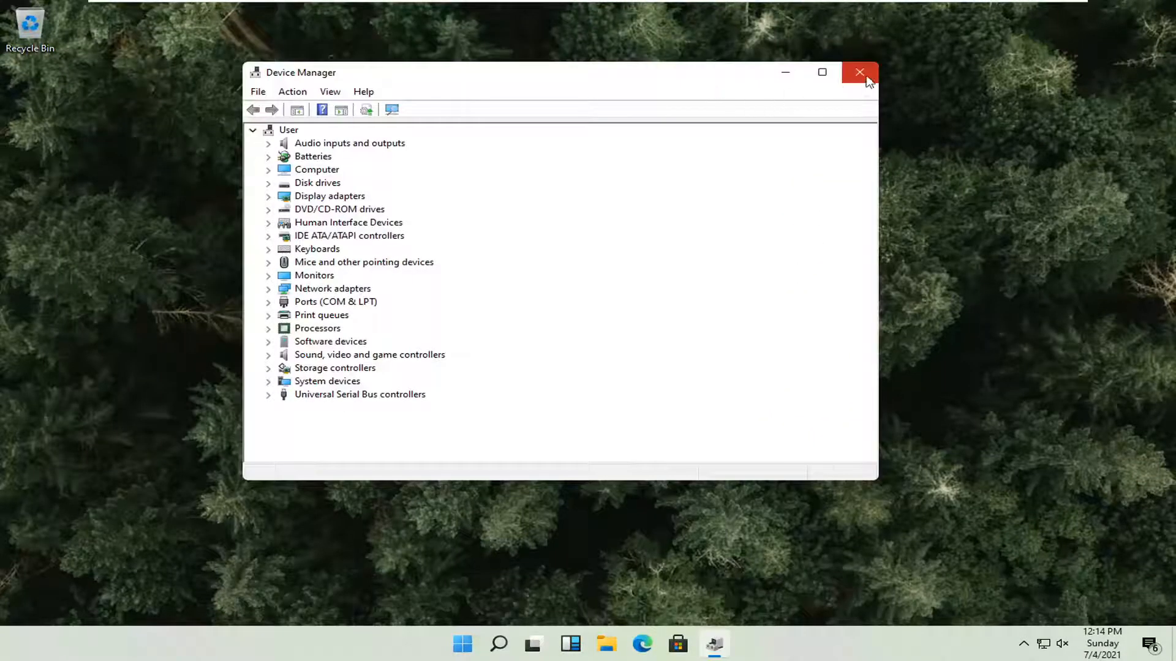
Close Device Manager, reopen it from the 'device manager' search result, then close it
click(859, 72)
text(device manager)
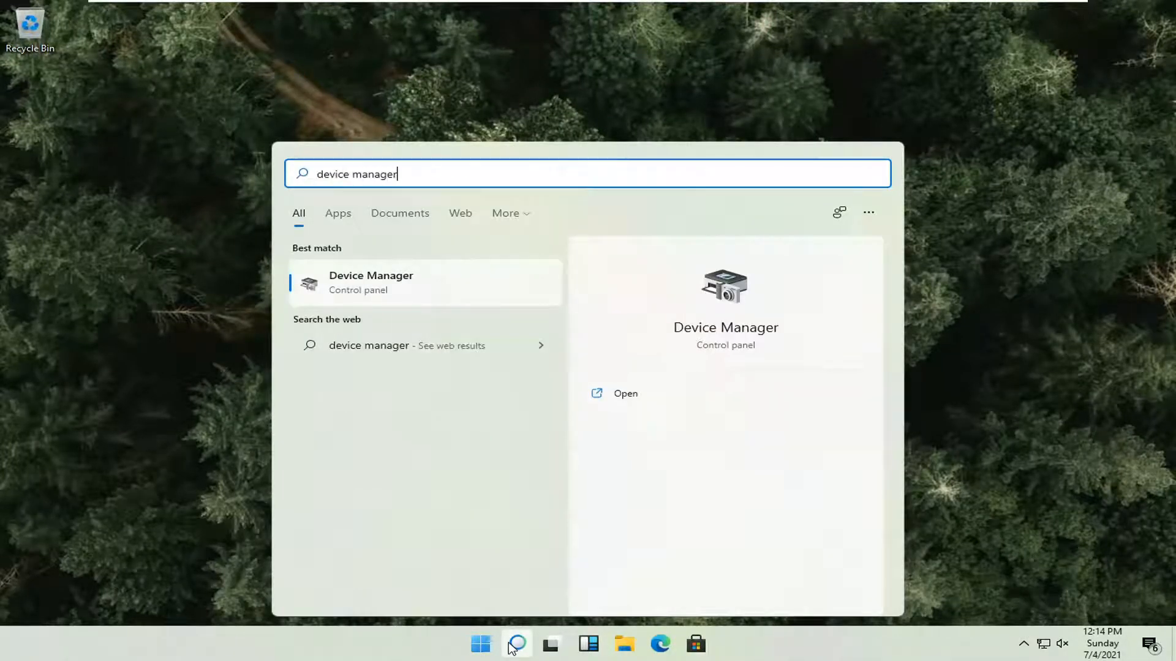
click(370, 282)
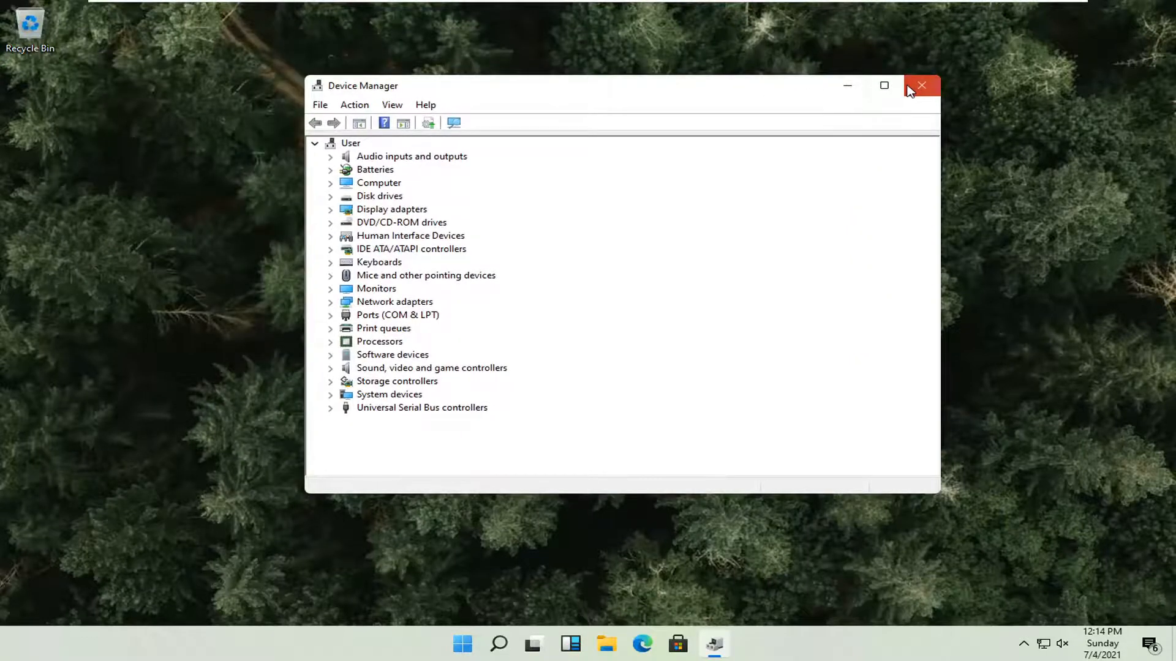
click(922, 85)
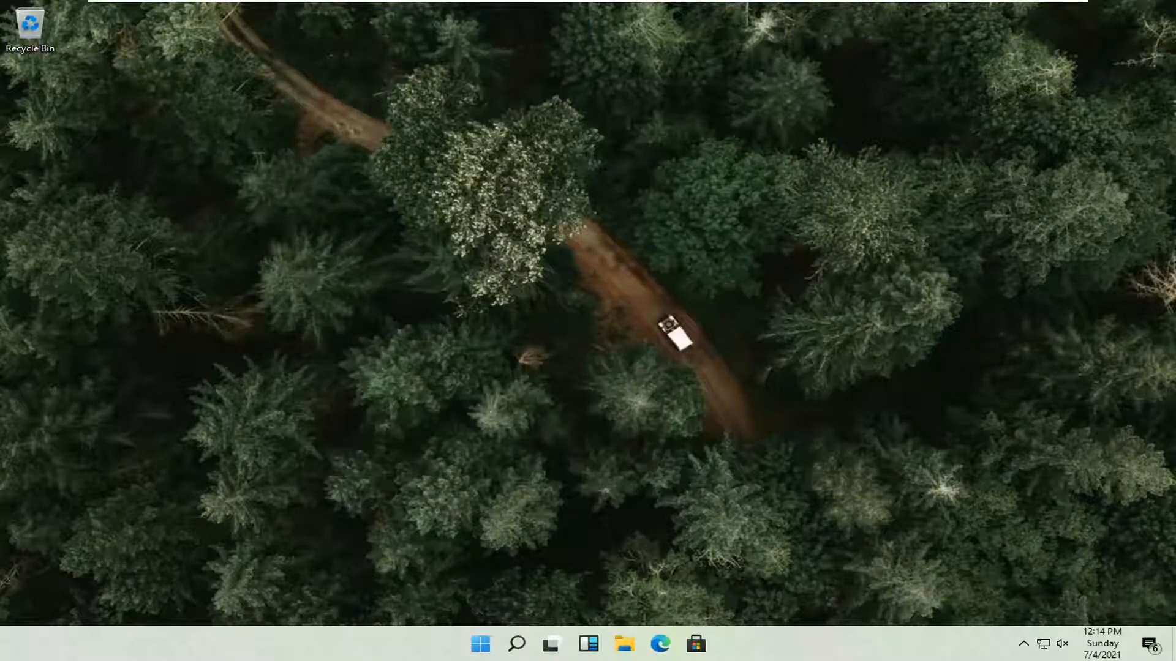